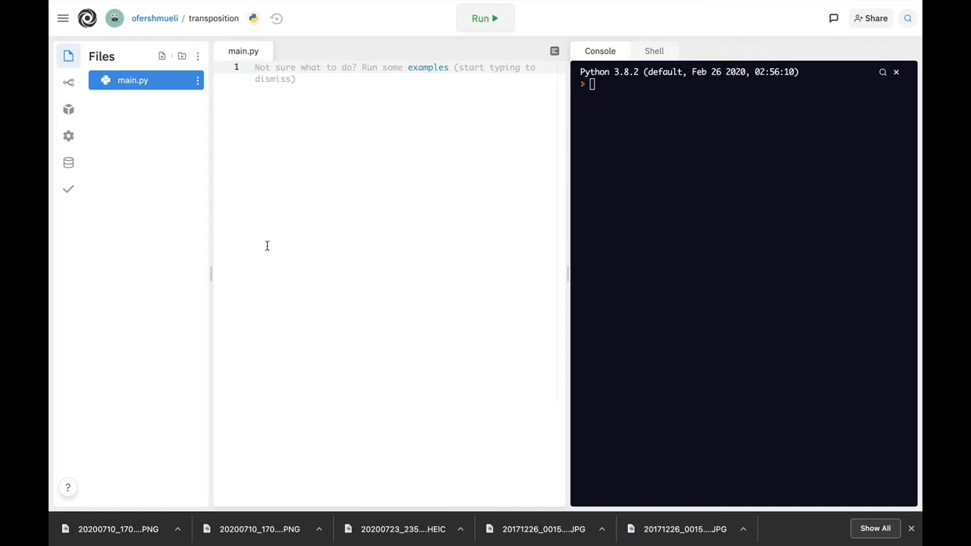
Write import random, x=True and a while True: loop header in main.py
text(import)
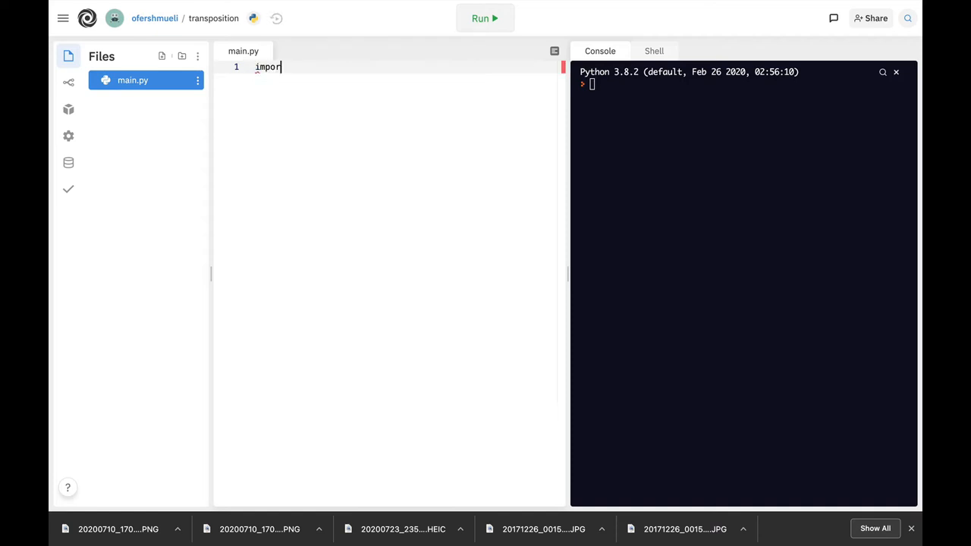
text(random)
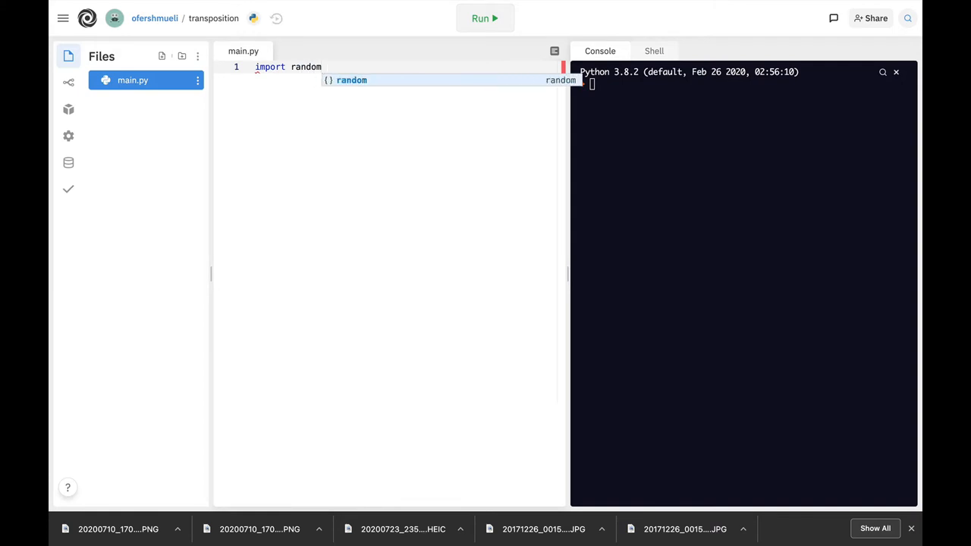
key(Enter)
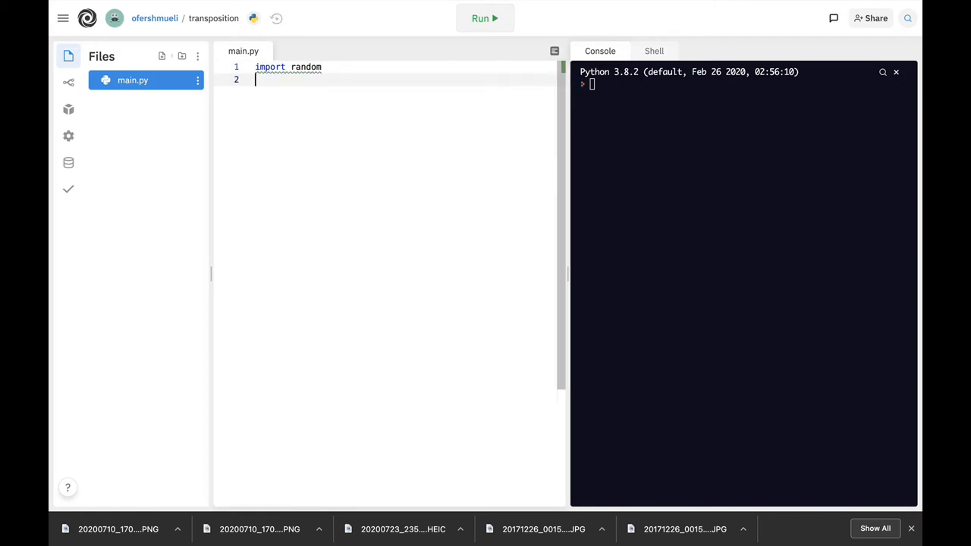
text(x=)
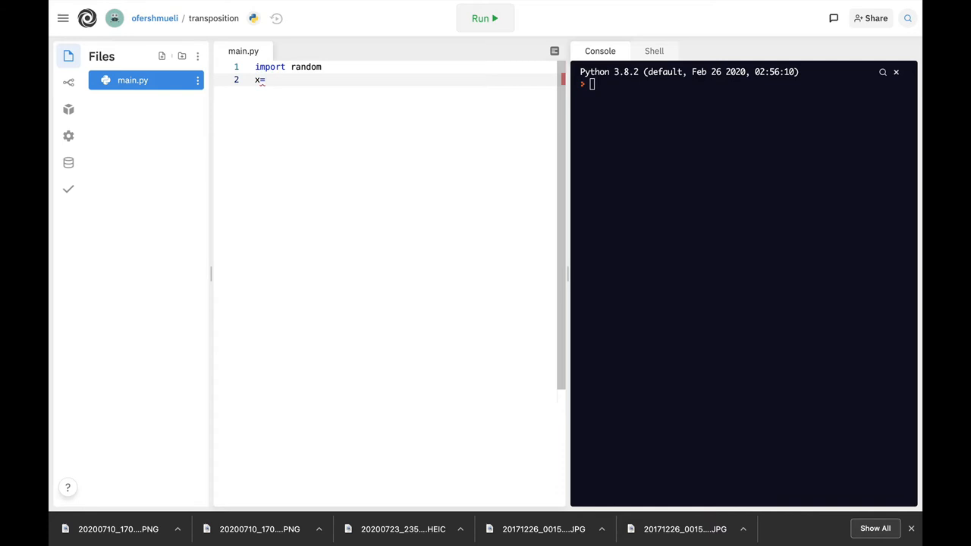
text(True)
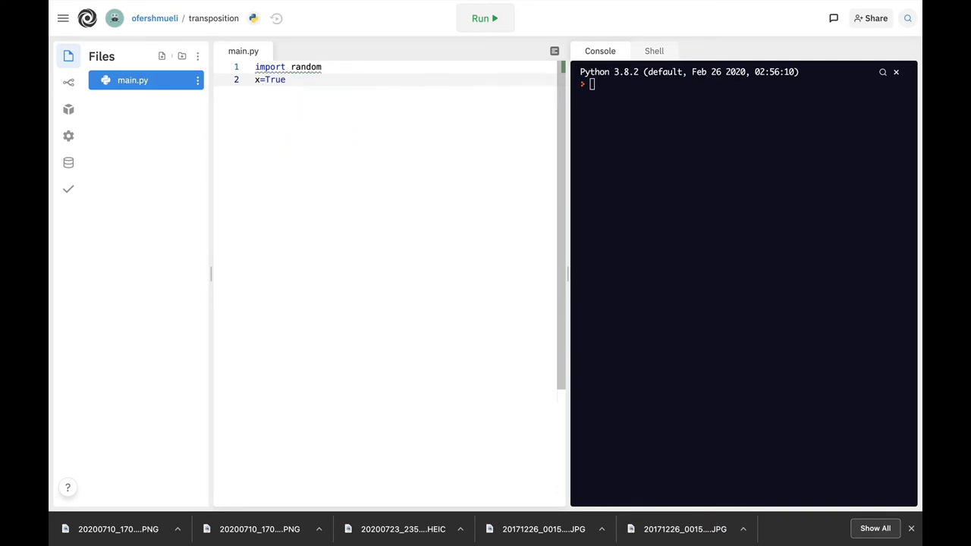
text(while)
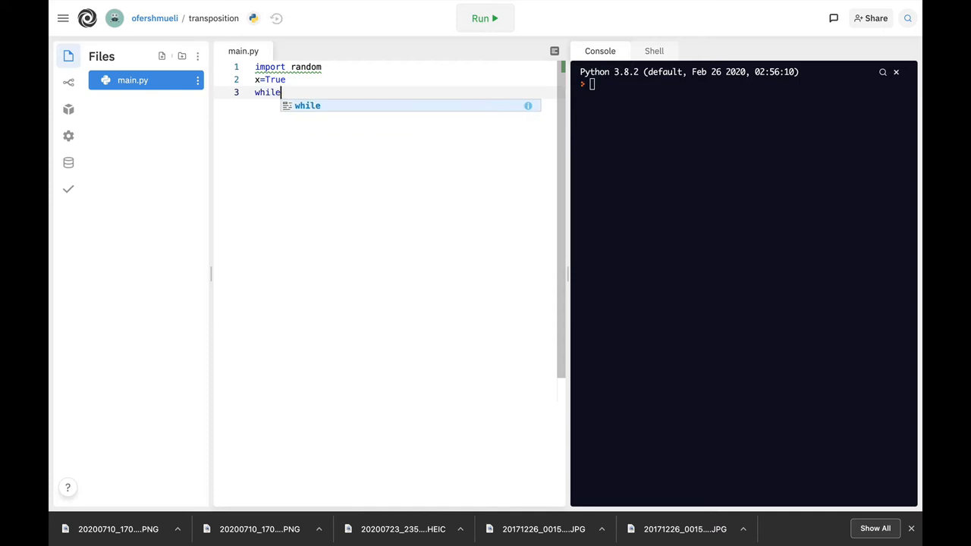
text(True:)
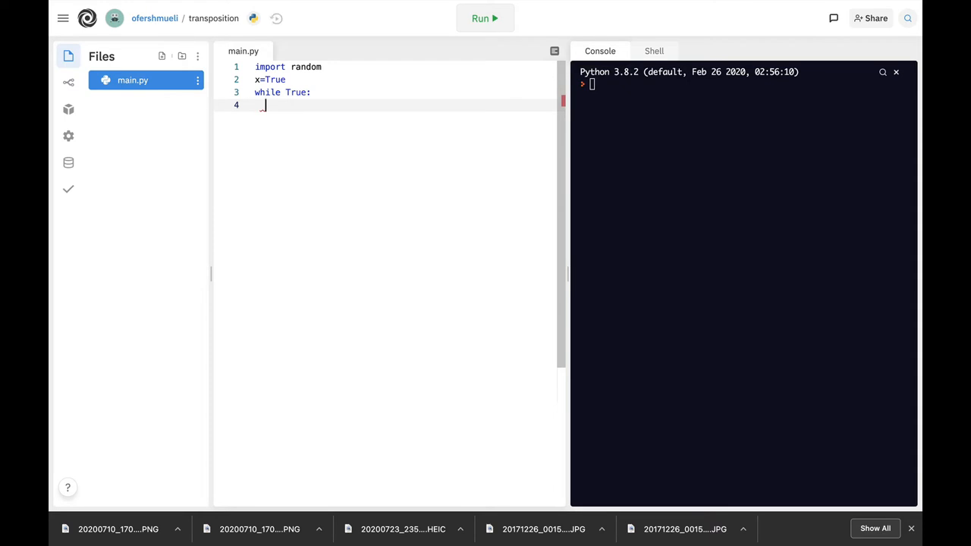
Add message=input("What is your message\n") inside the loop
text(messag)
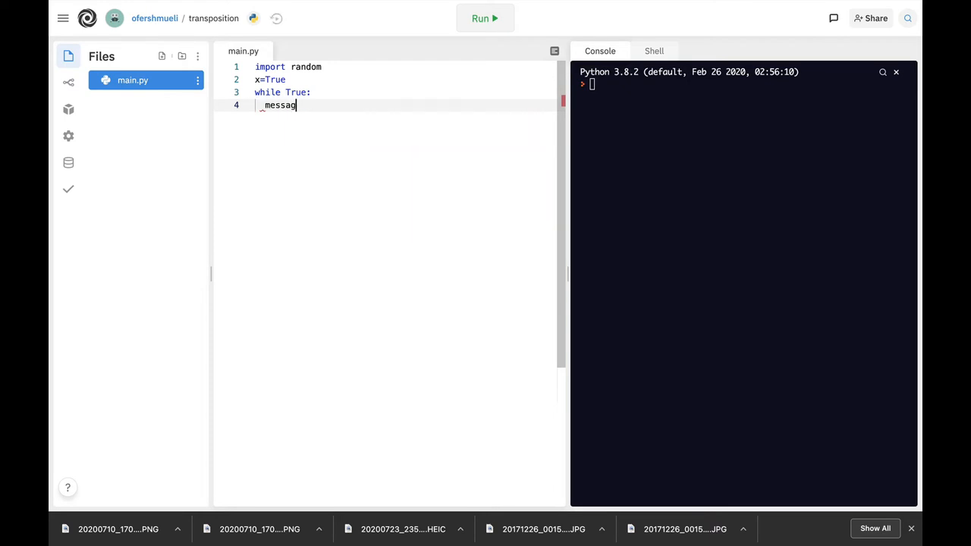
text(=)
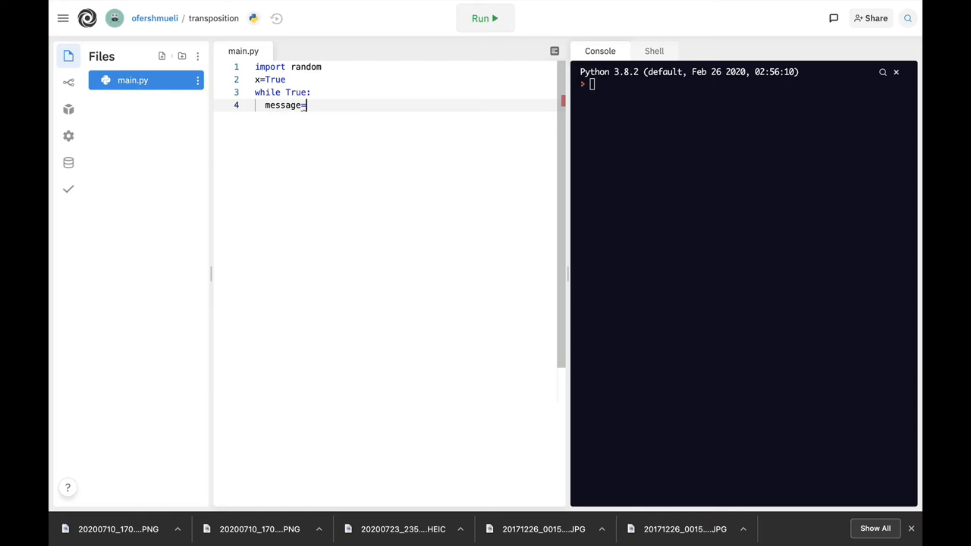
text(input(")
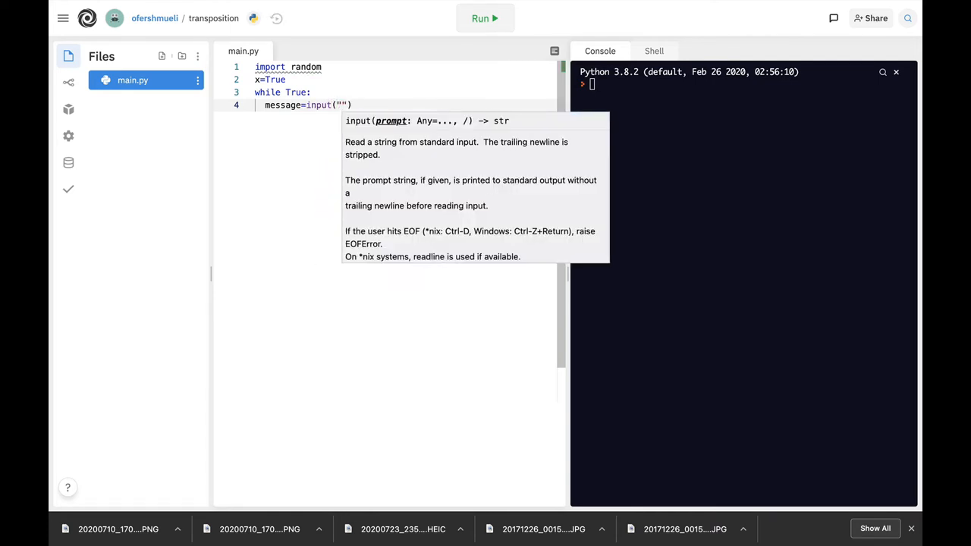
text(What is yo)
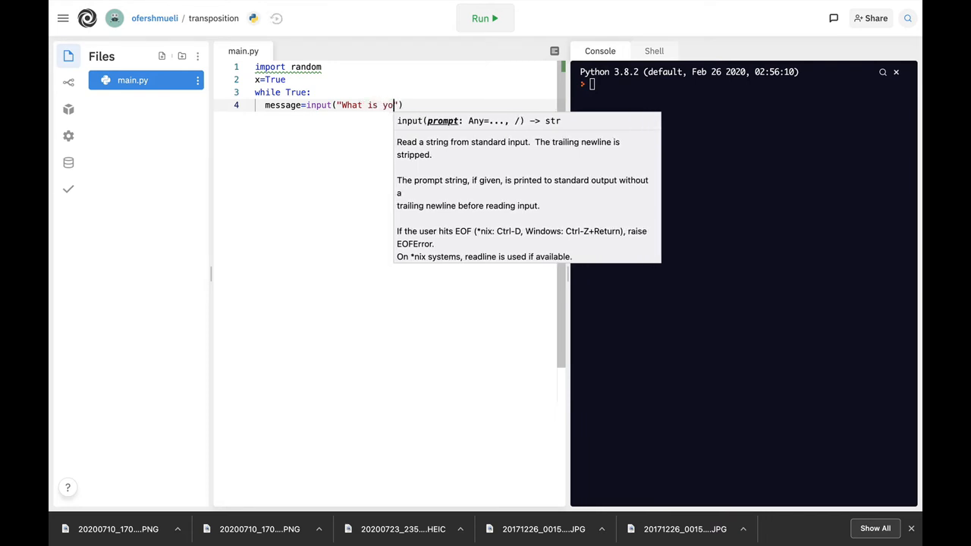
text(ur message)
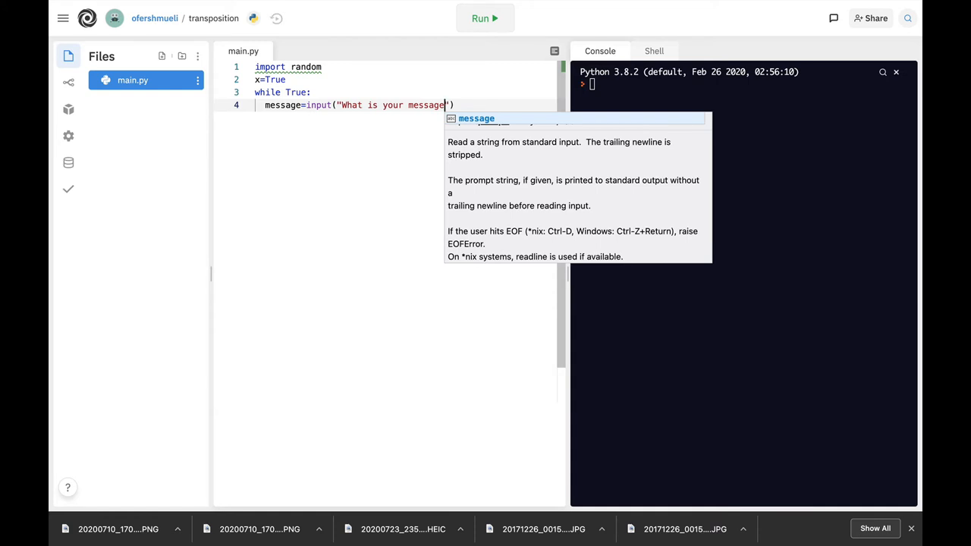
text(\n)
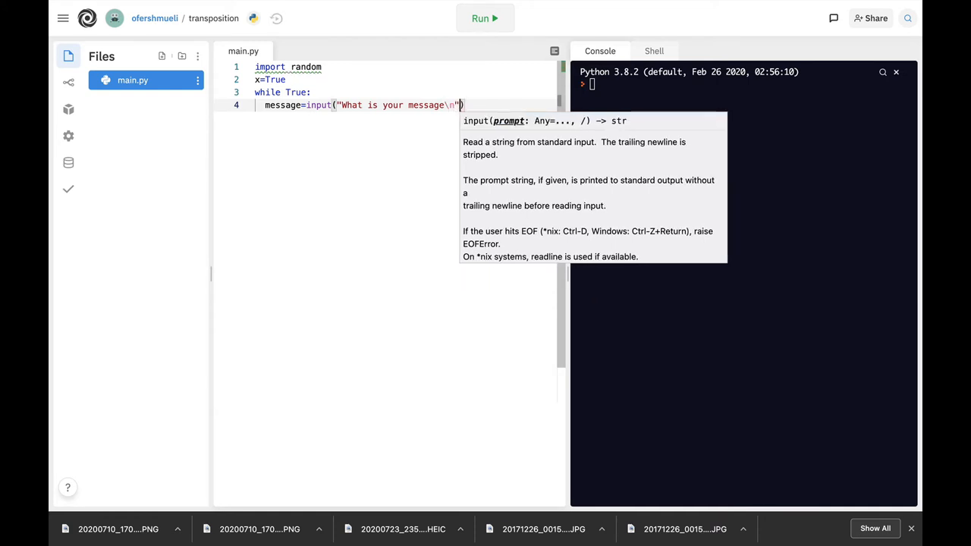
key(Return)
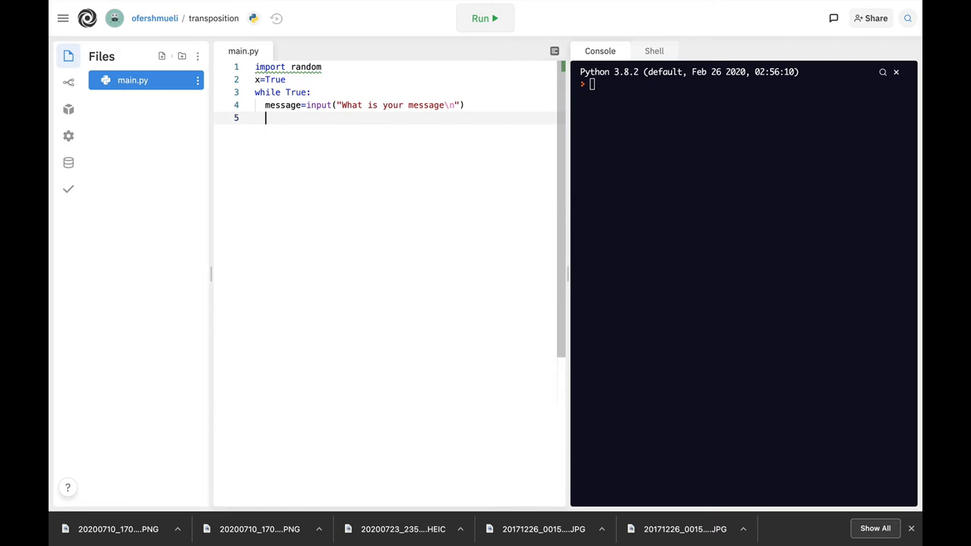
Add key =input("What is your key\n") as the loop's second prompt
text(key)
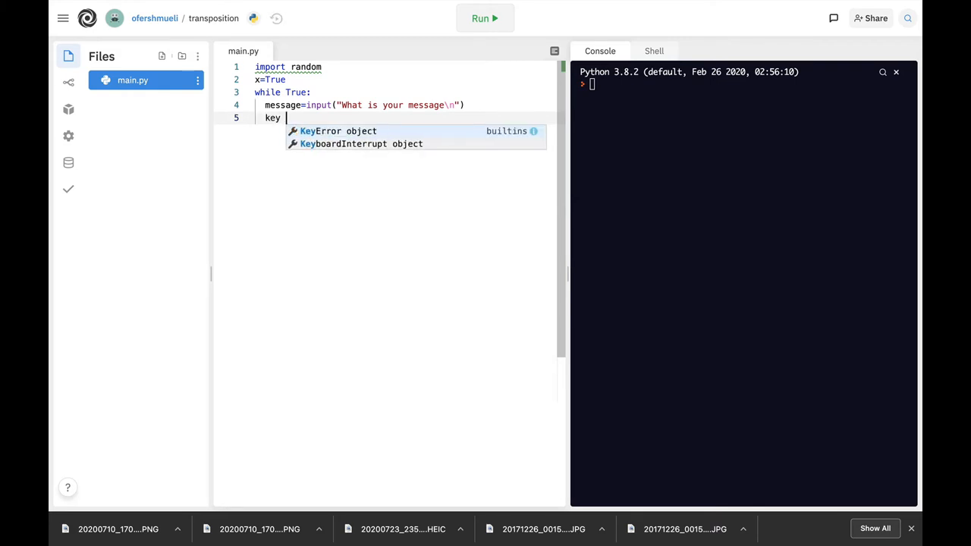
text(=input ("W)
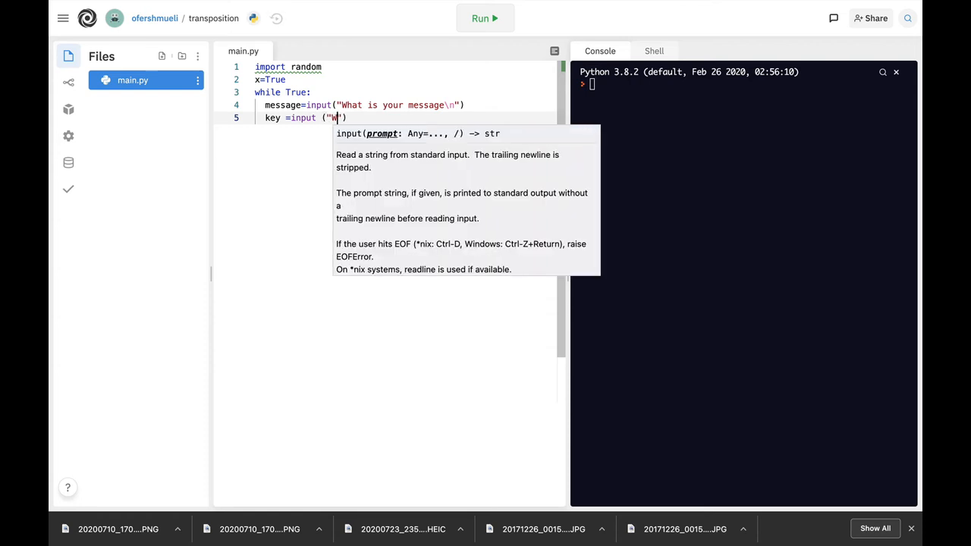
text(hat is y)
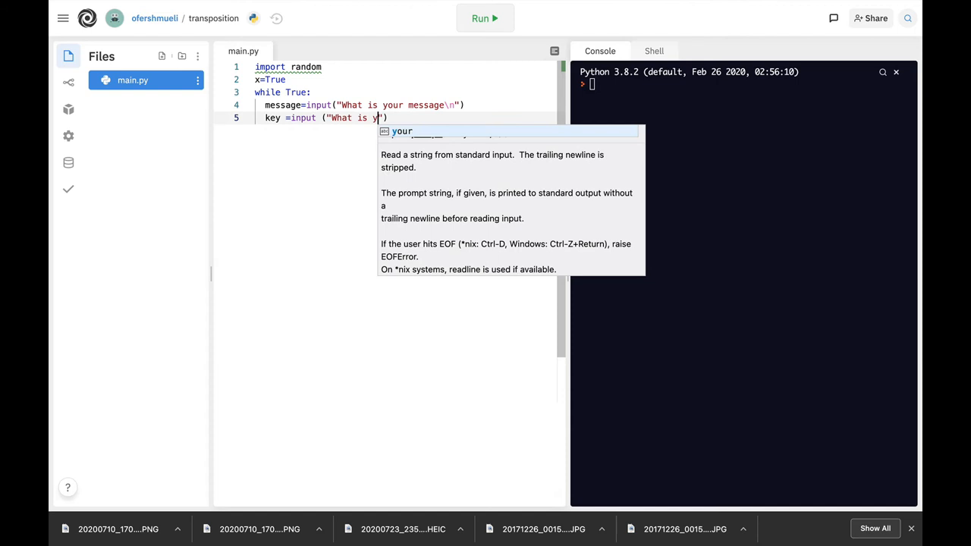
text(our key)
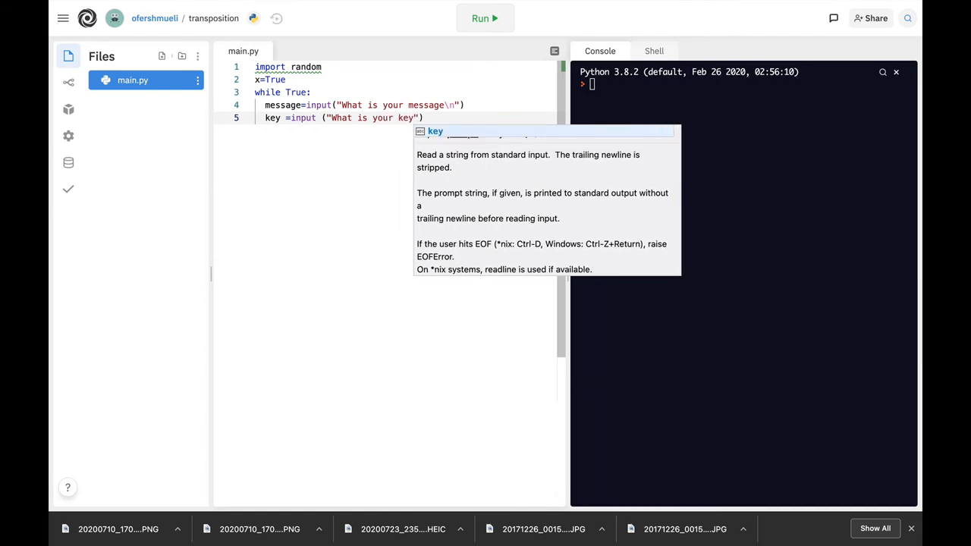
text(\n)
text(r)
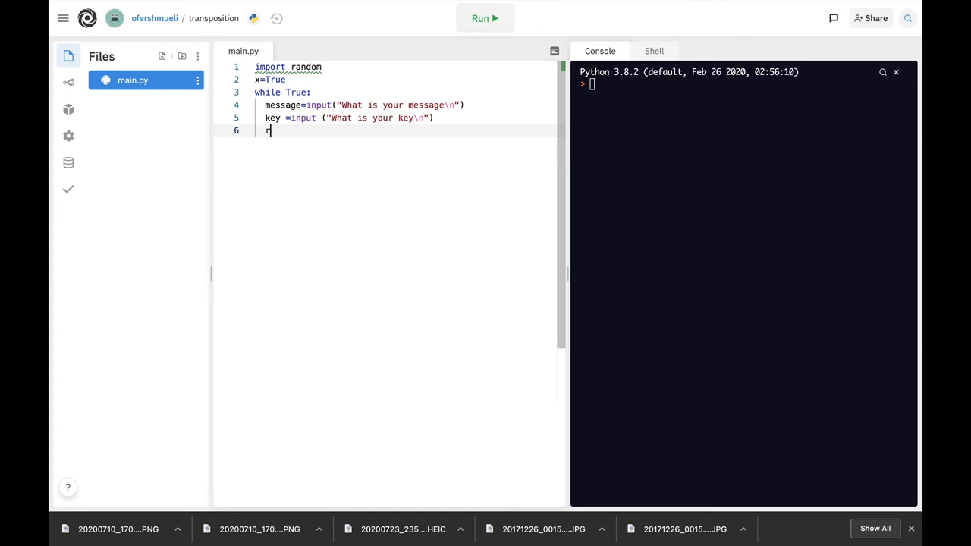
Seed random with str(key) and shuffle via random.sample(message,len(message))
text(andom)
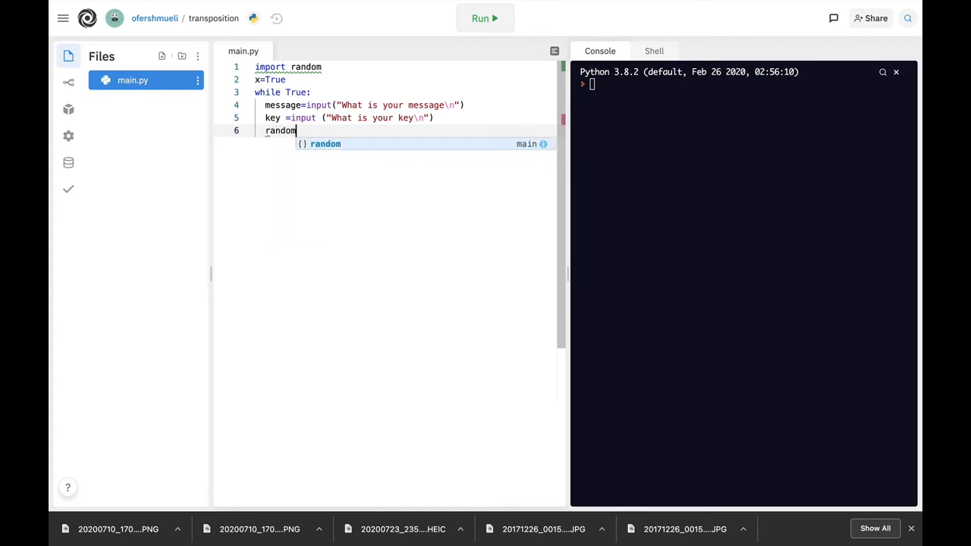
text(.seed)
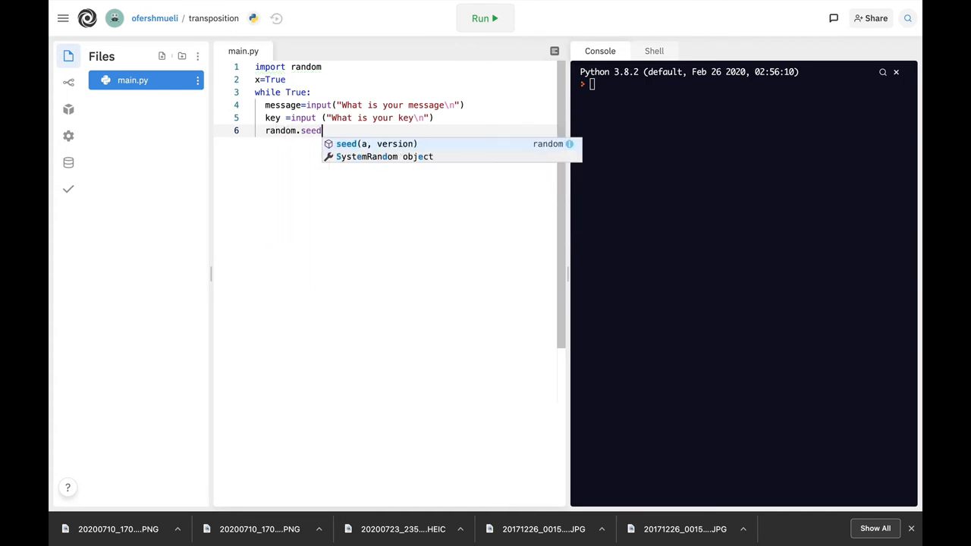
text((str(key)
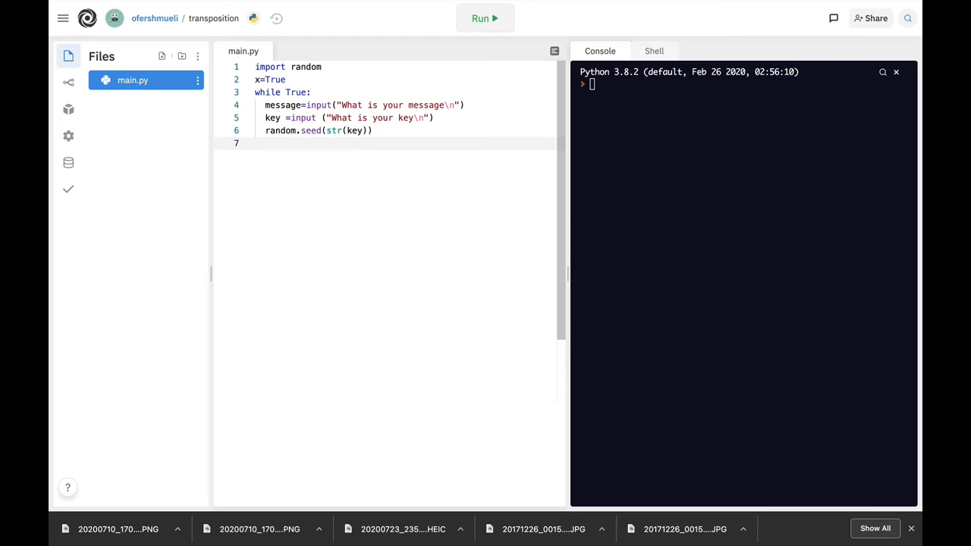
text(random)
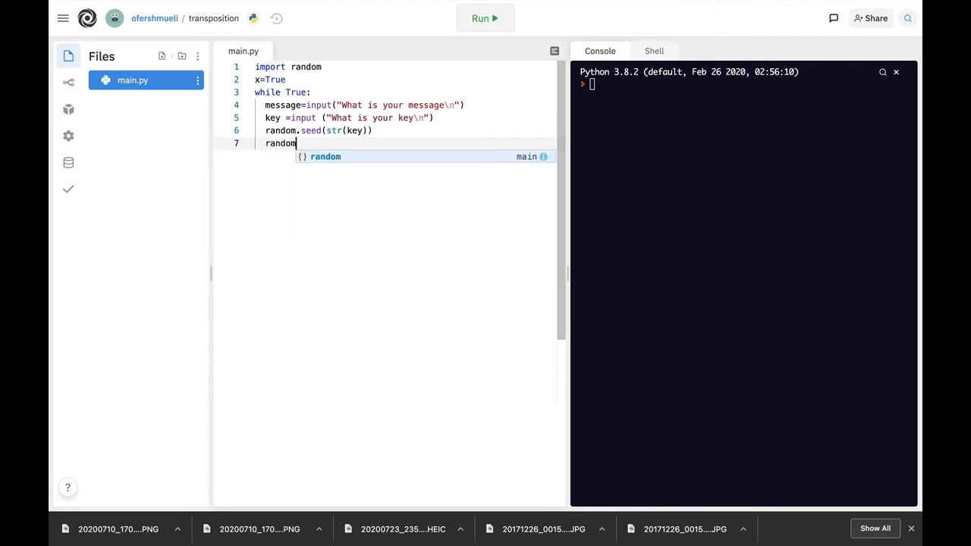
text(.sample()
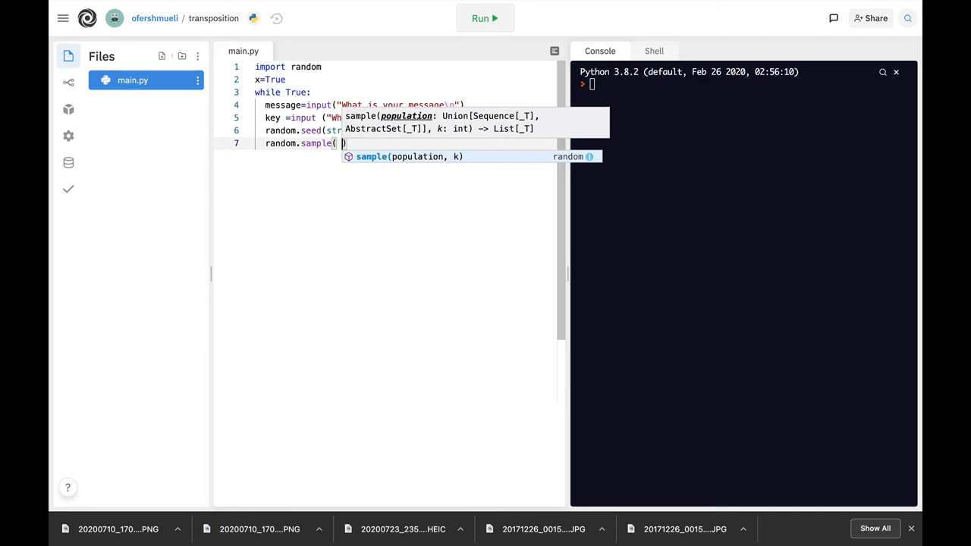
text(message)
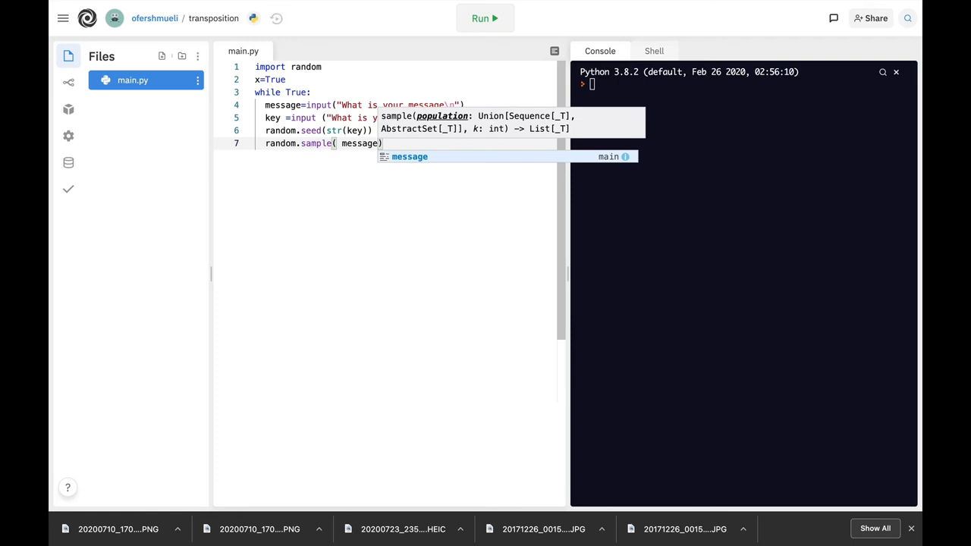
text(,len(message)
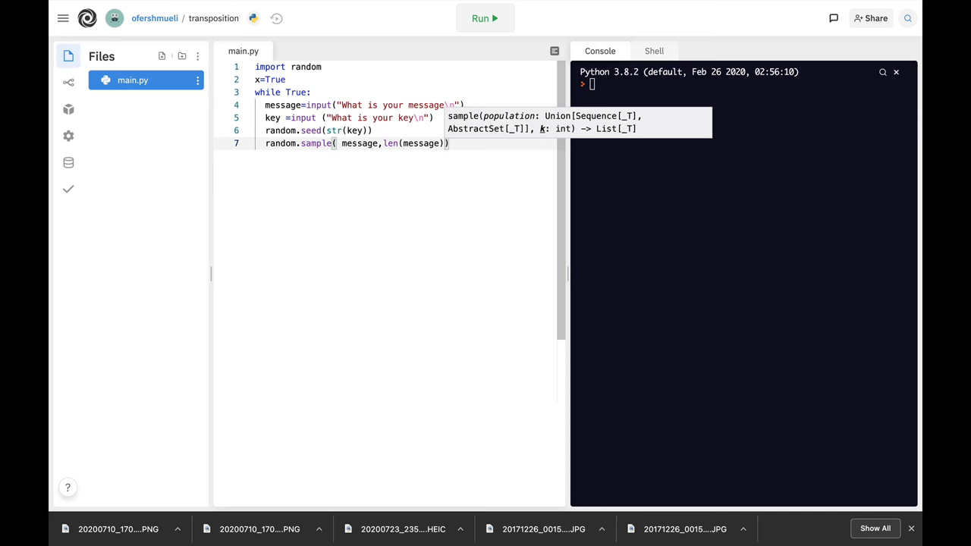
key(enter)
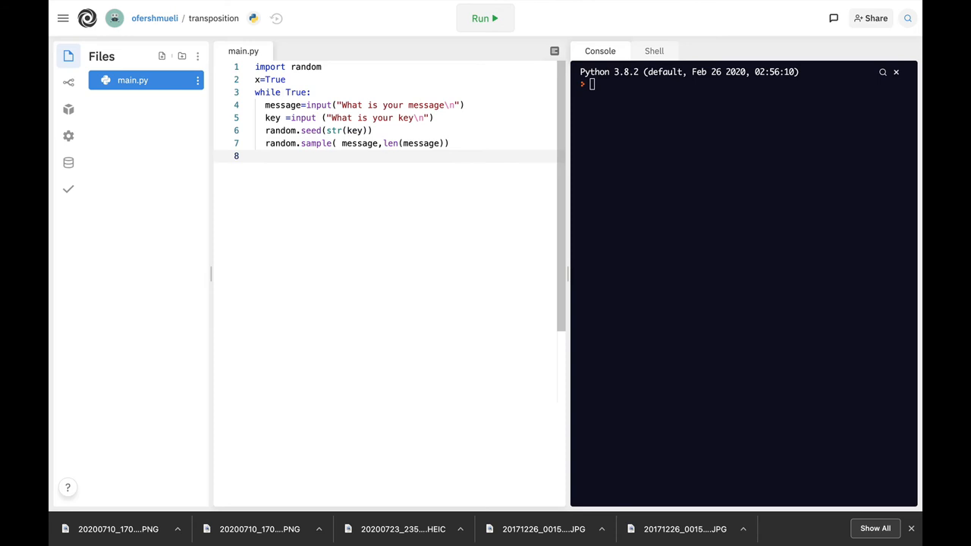
Write print(random.sample(message,len(message))) to display the shuffled letters
text(print()
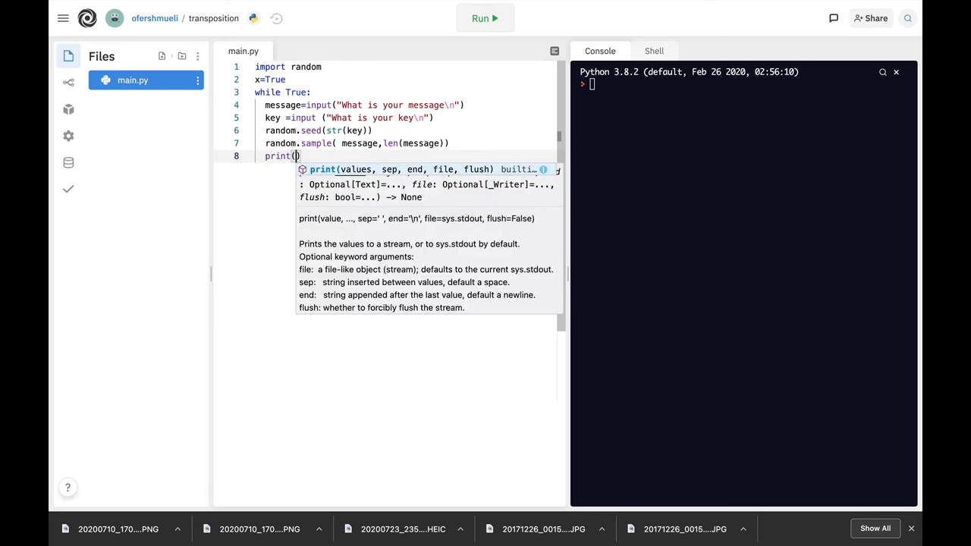
text(rand)
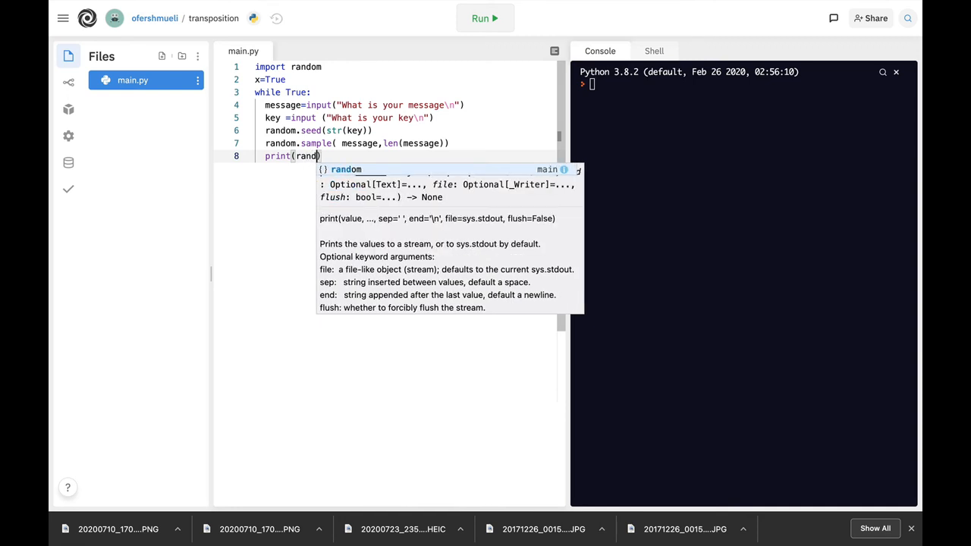
text(om.sample()
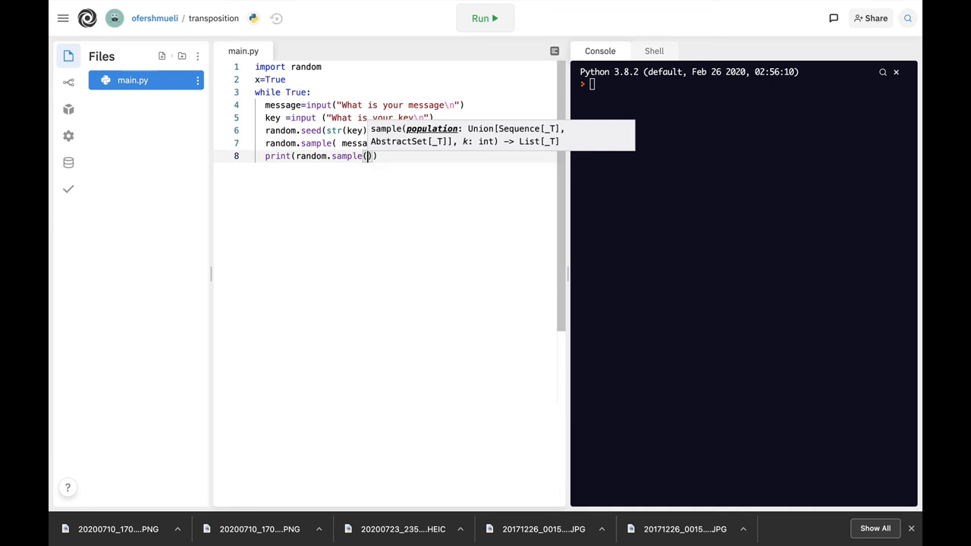
text(message,)
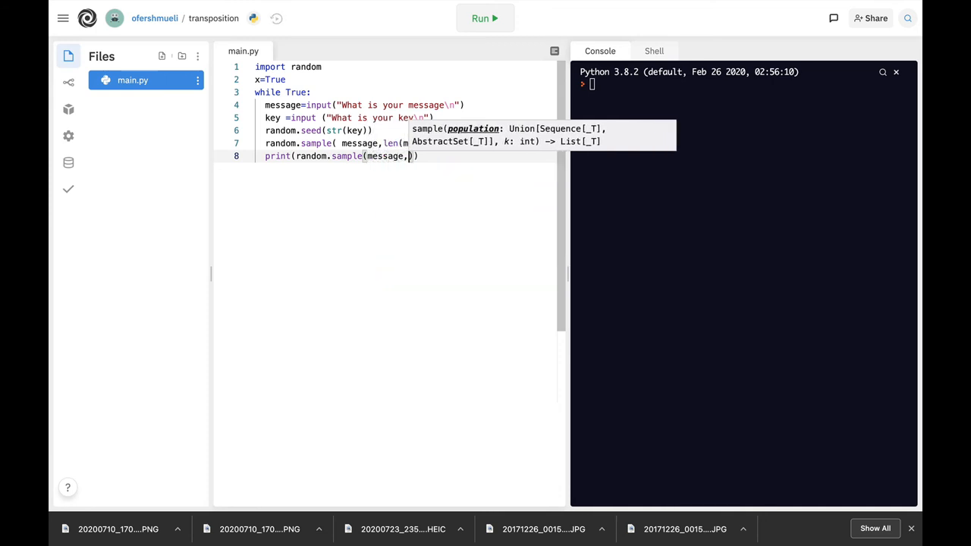
text(len(message)
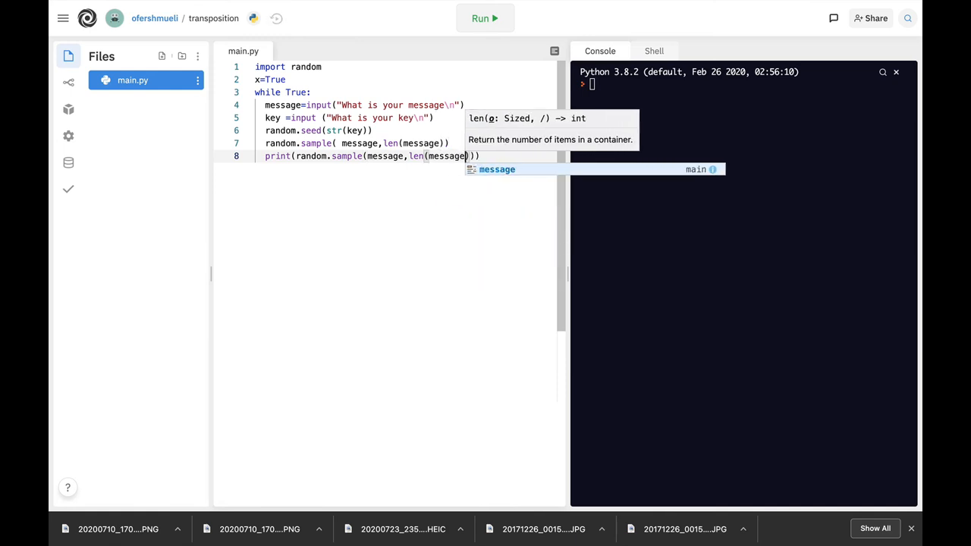
text())
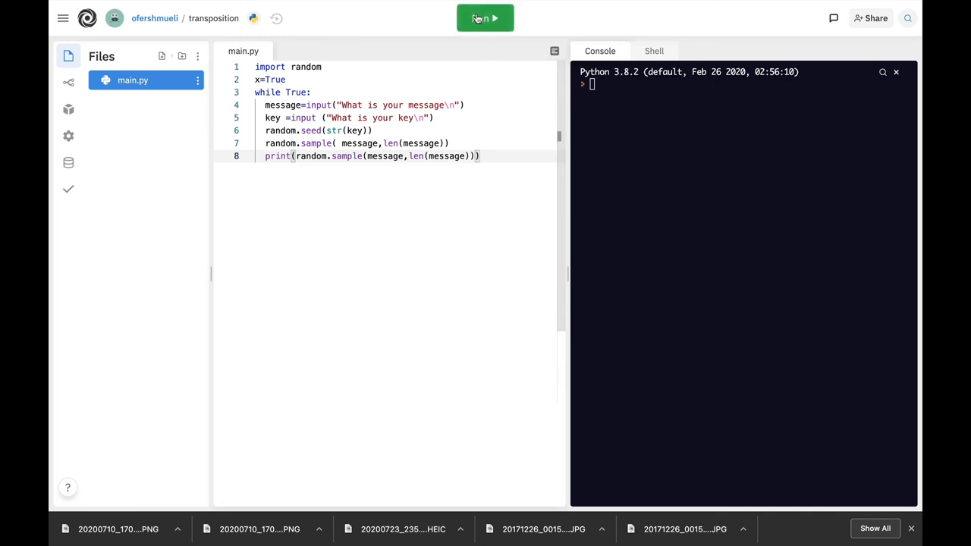
Run the script and enter message attackatdawn with key 43 to get a shuffled list
click(486, 18)
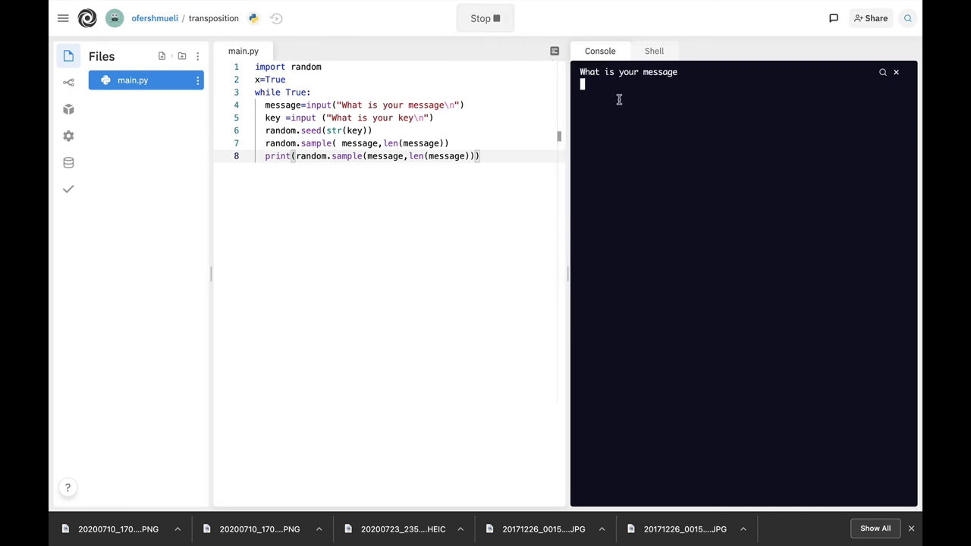
text(attackatda)
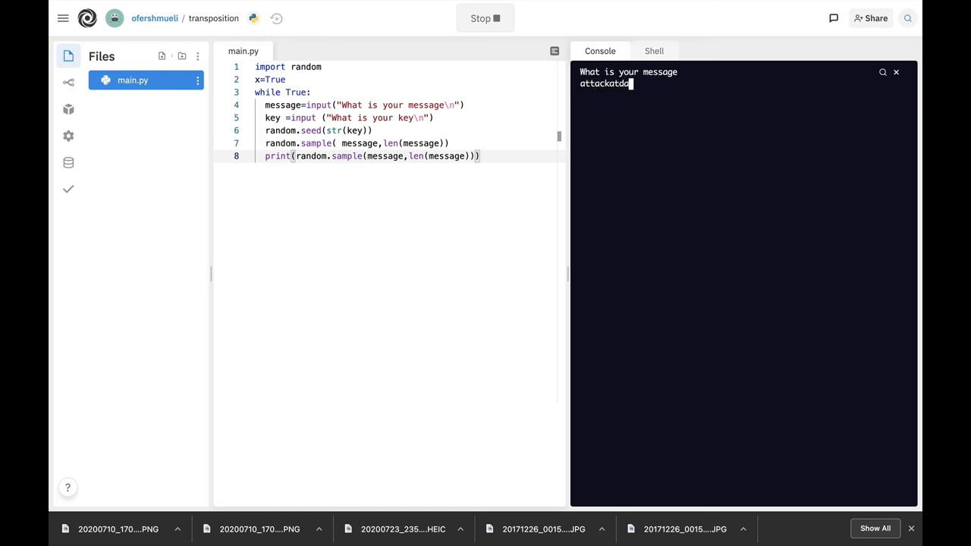
key(Return)
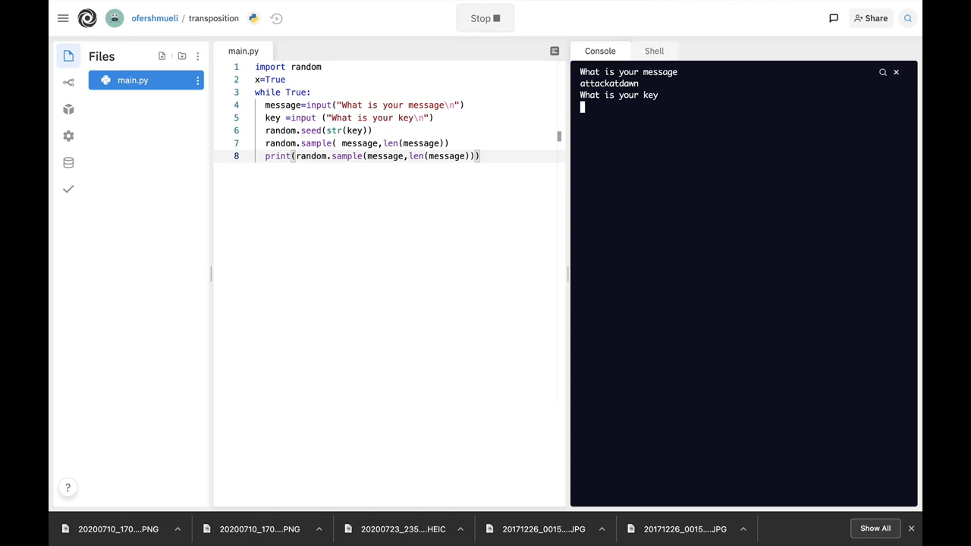
text(43)
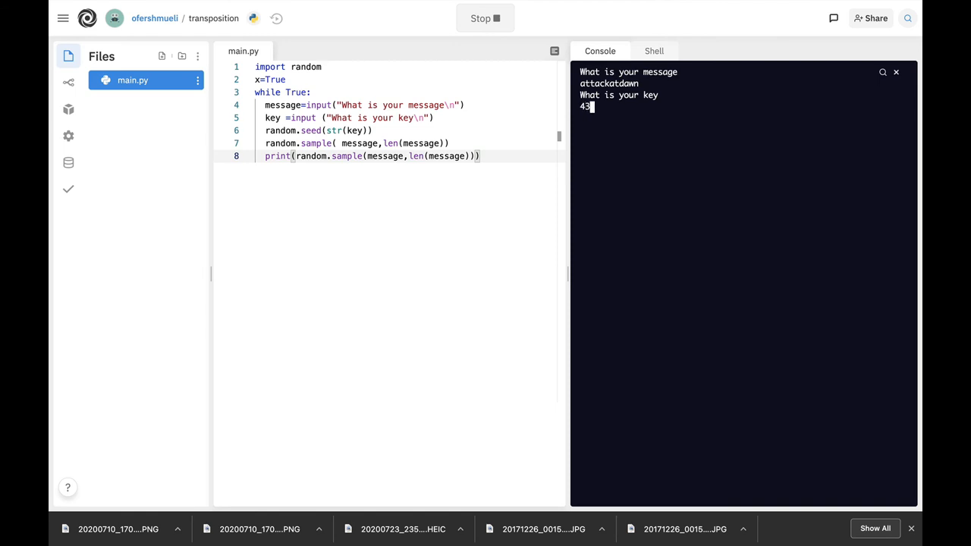
key(Return)
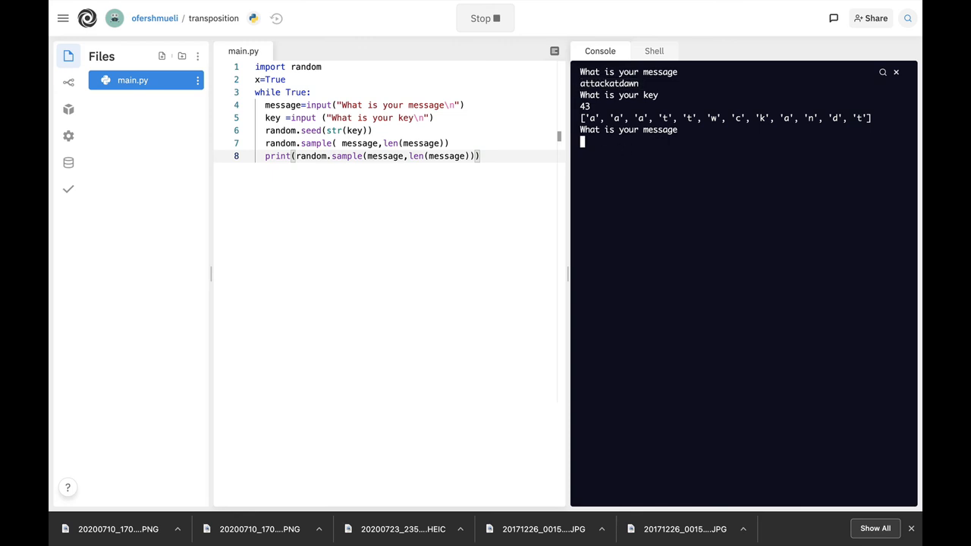
Enter attackatdawn with key 3 to get another shuffled list
text(attackatdawn)
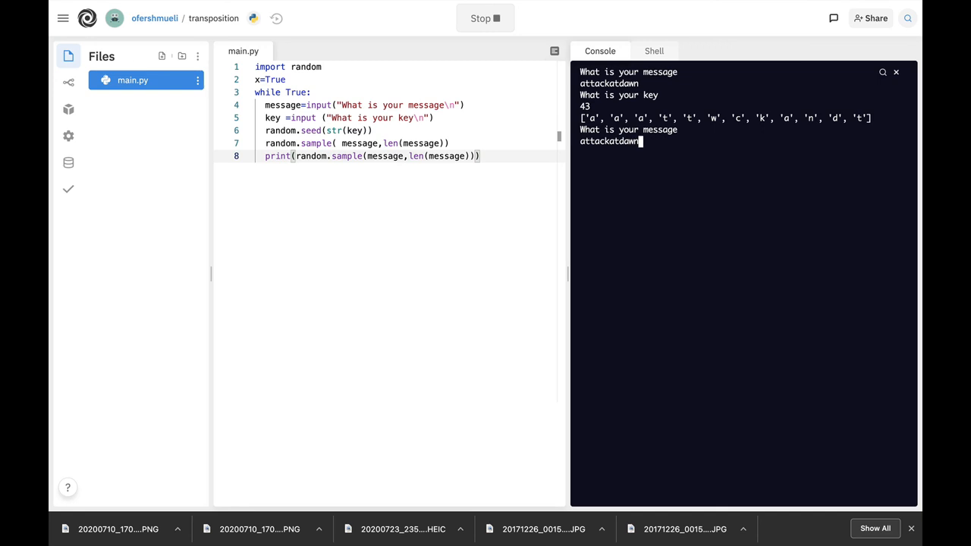
key(Return)
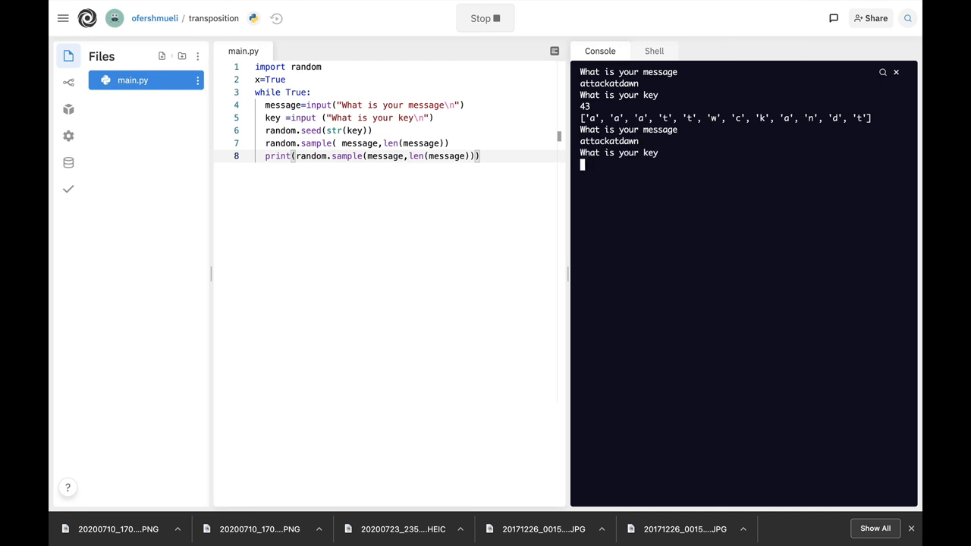
text(3)
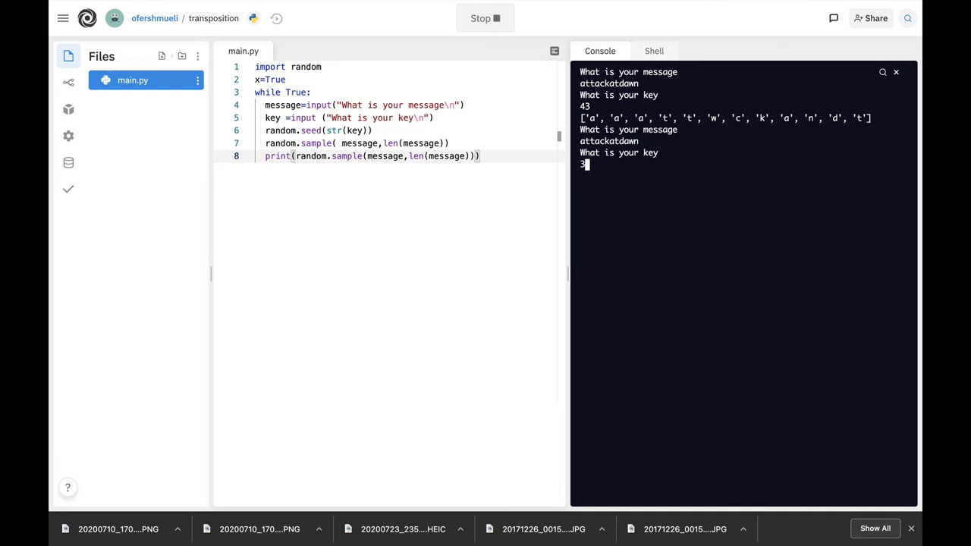
key(Return)
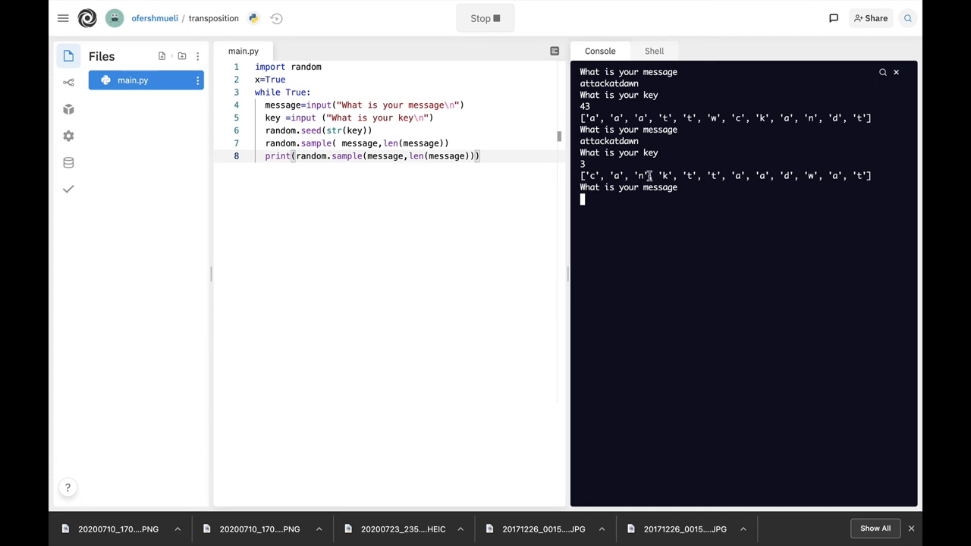
Enter attackatdawn with key 76 for a third differently shuffled list
text(attackatdawn)
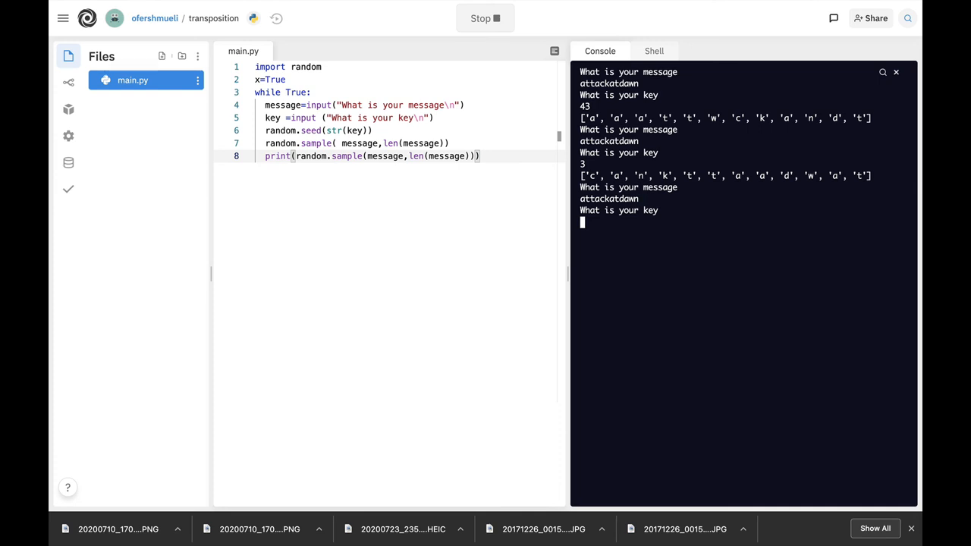
text(76)
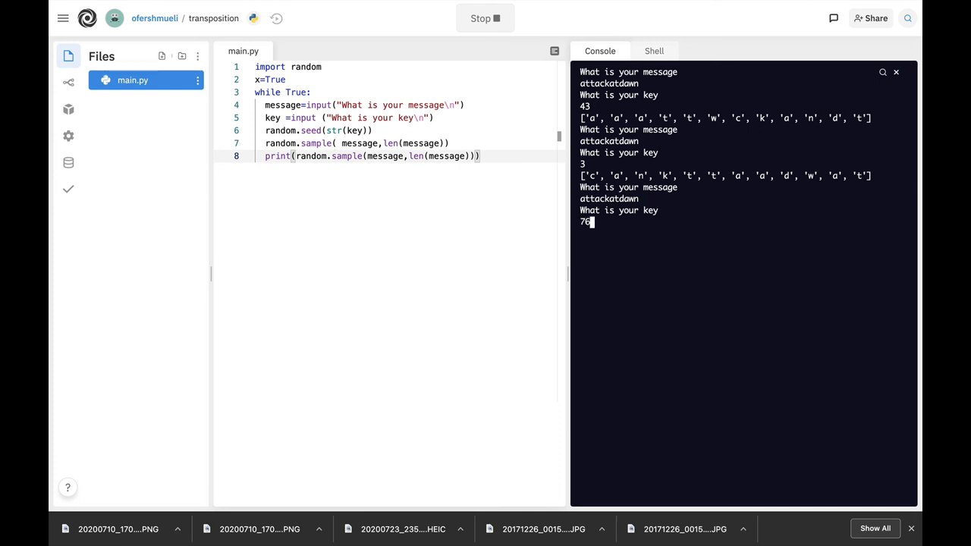
key(Return)
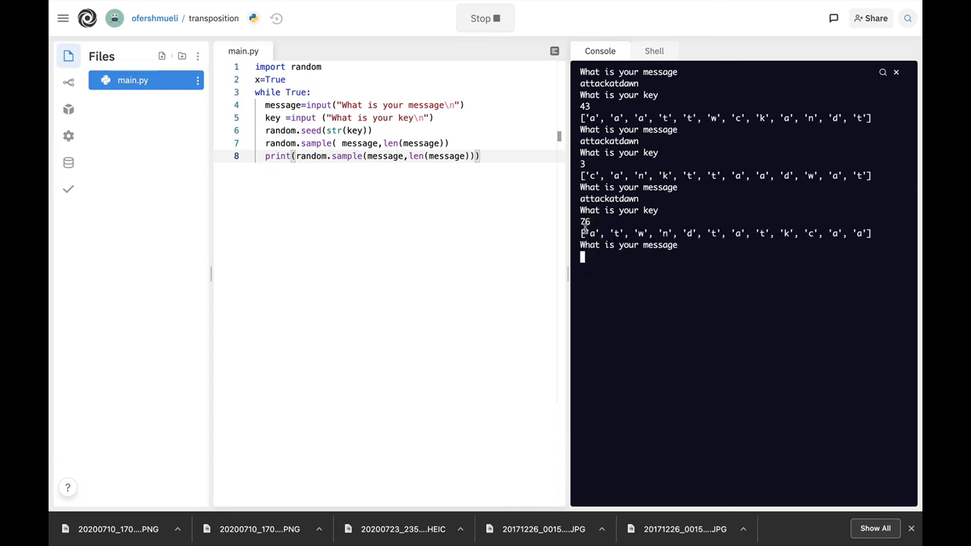